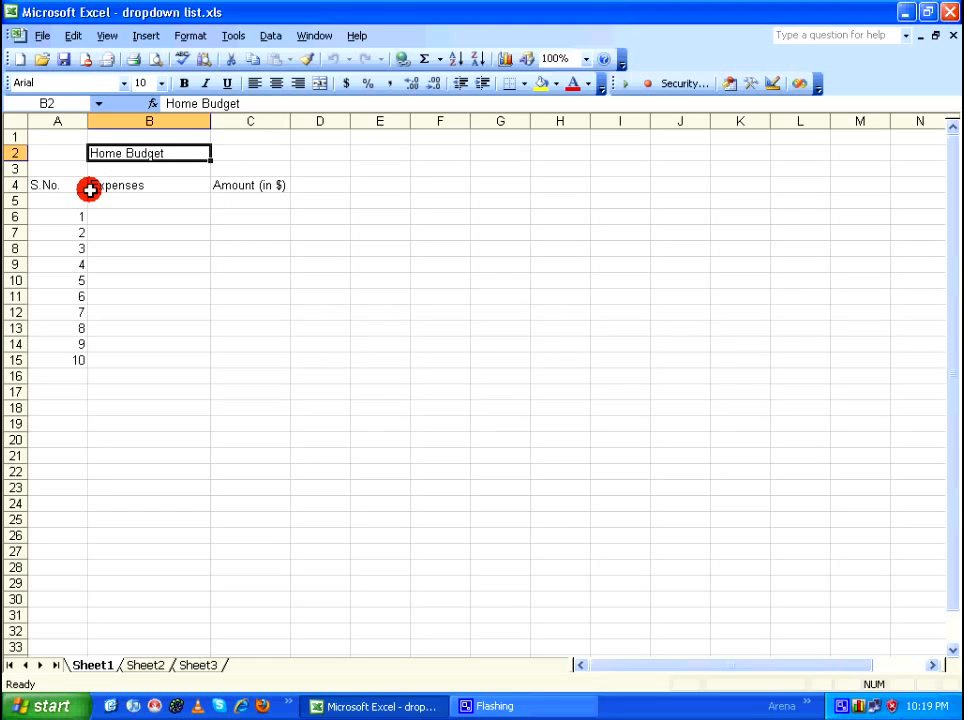
pyautogui.moveTo(250, 183)
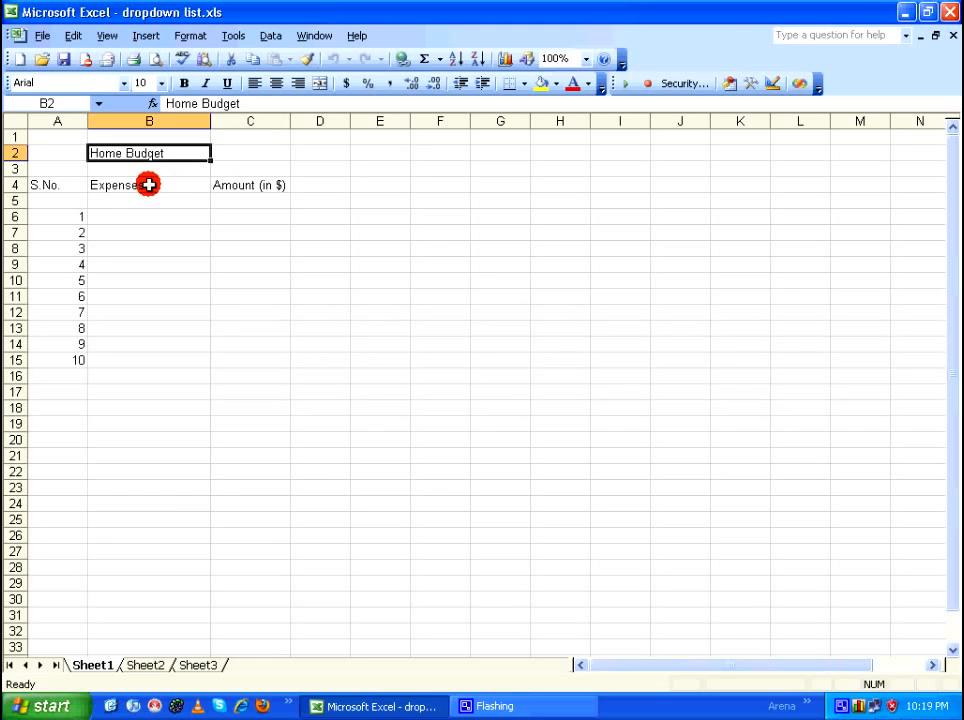
pyautogui.moveTo(167, 229)
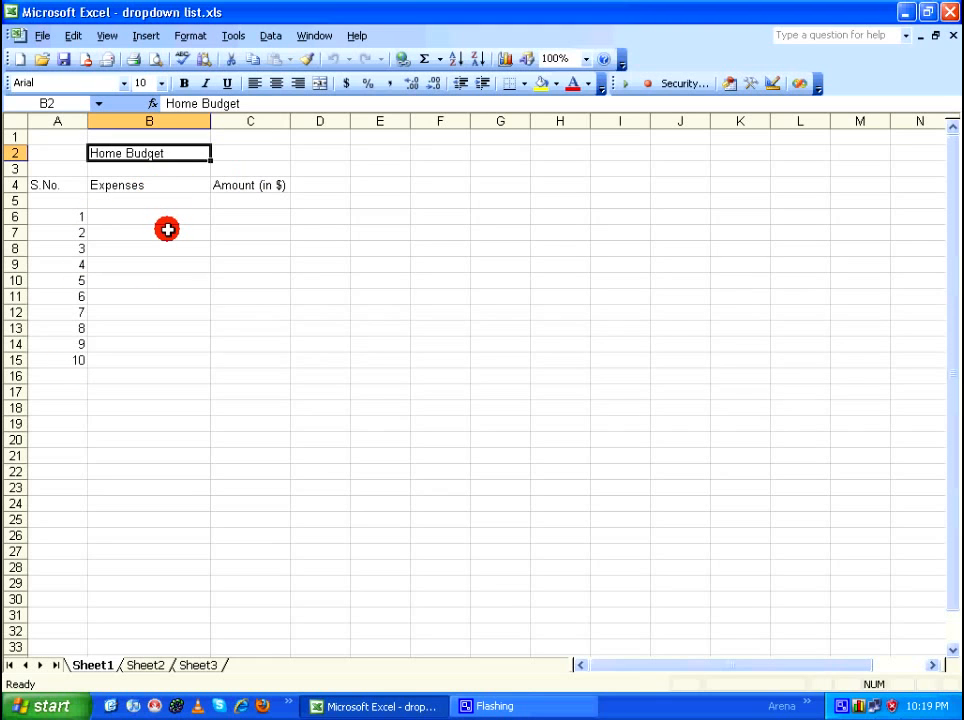
pyautogui.moveTo(167, 218)
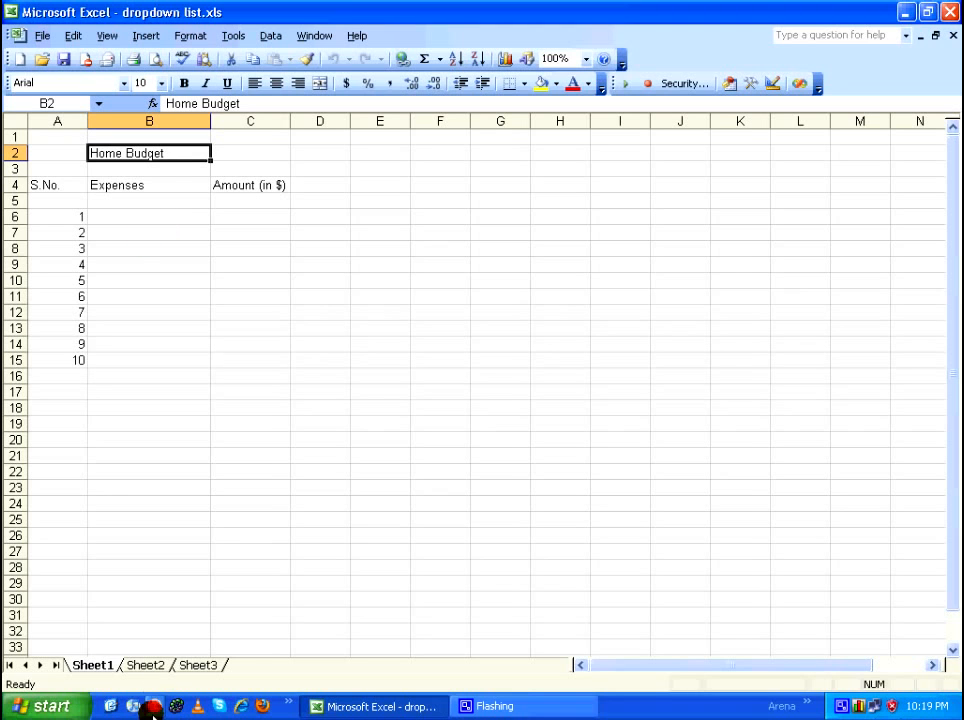
# Select the expense names on Sheet2, then select the empty expense cells B6:B15.
pyautogui.click(145, 665)
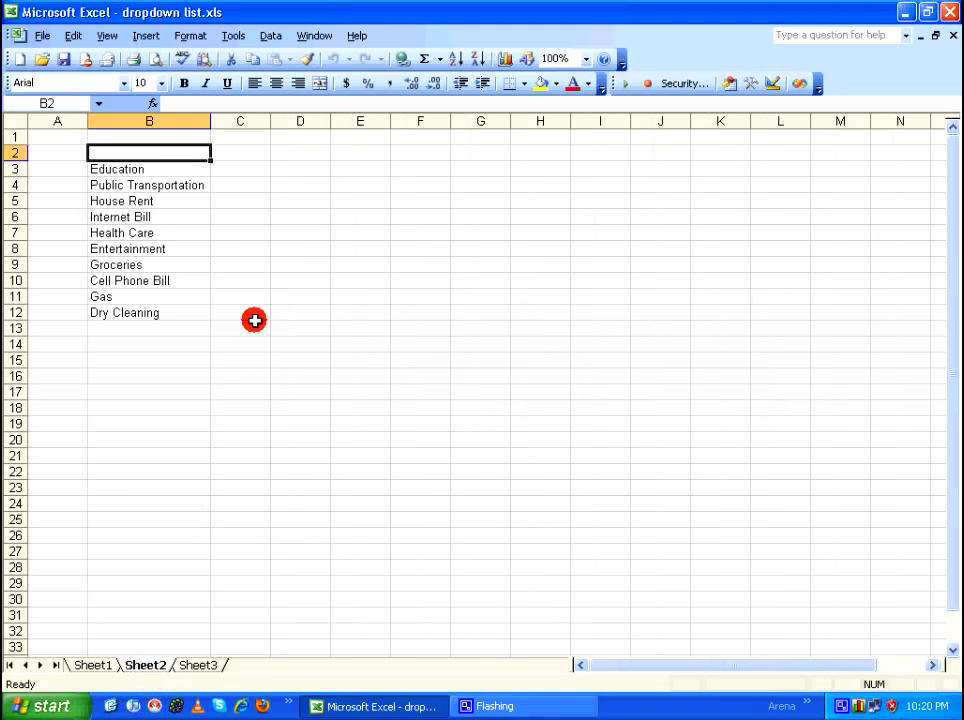
pyautogui.moveTo(184, 163)
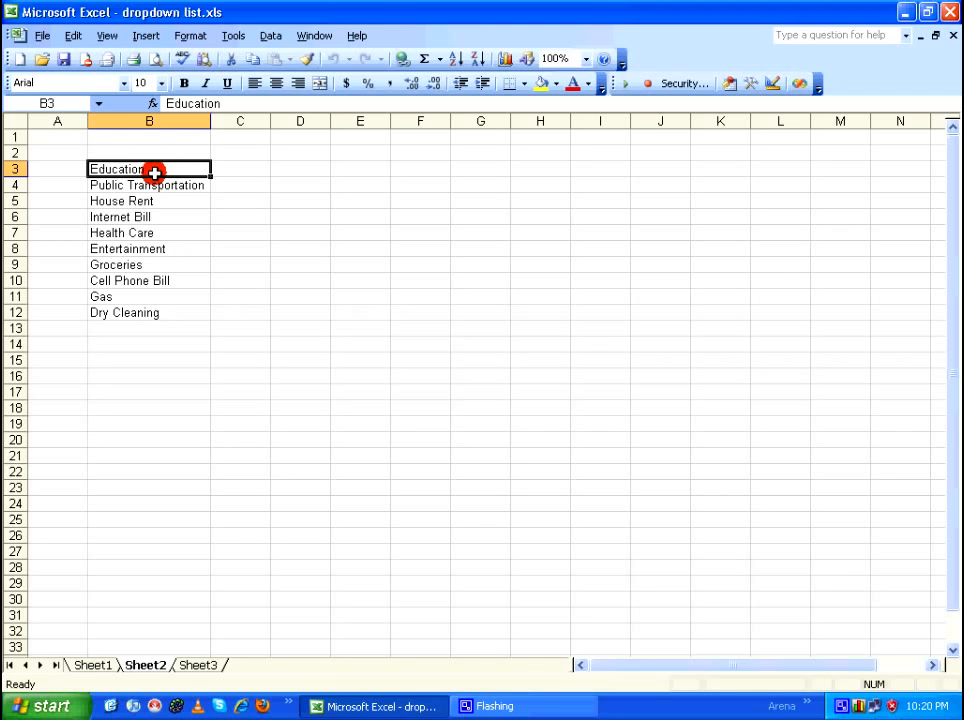
pyautogui.moveTo(149, 169); pyautogui.dragTo(149, 217)
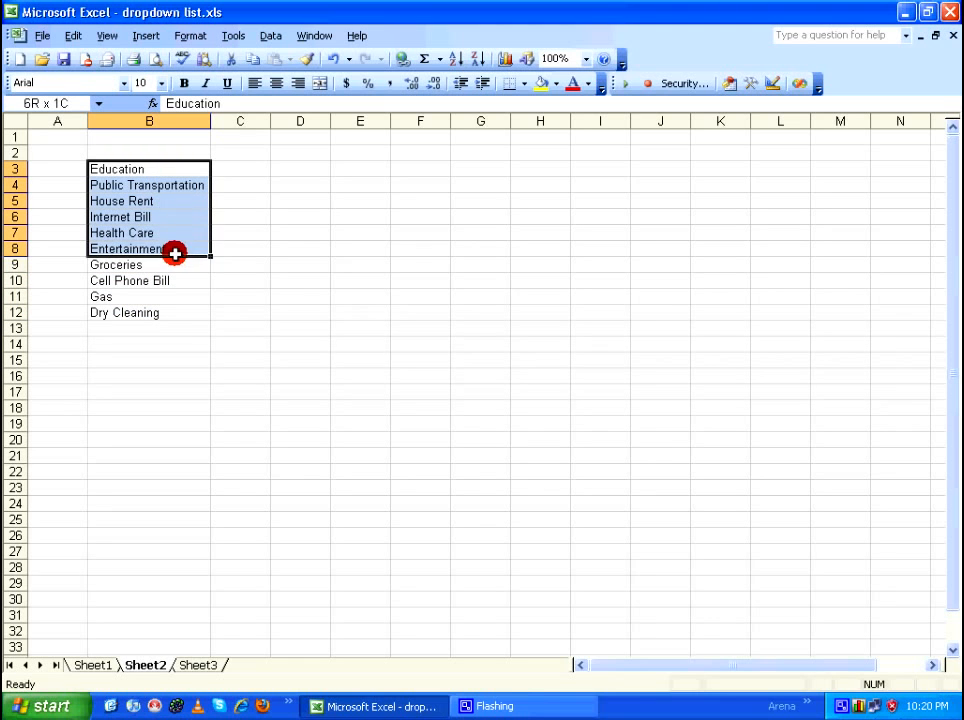
pyautogui.moveTo(174, 252); pyautogui.dragTo(174, 311)
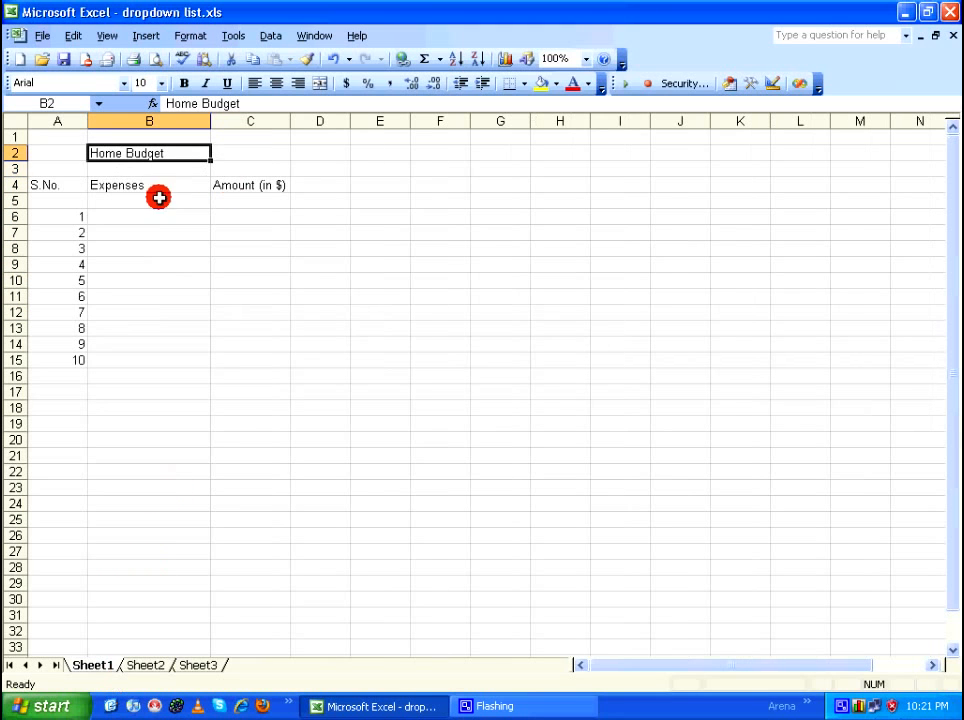
pyautogui.click(148, 216)
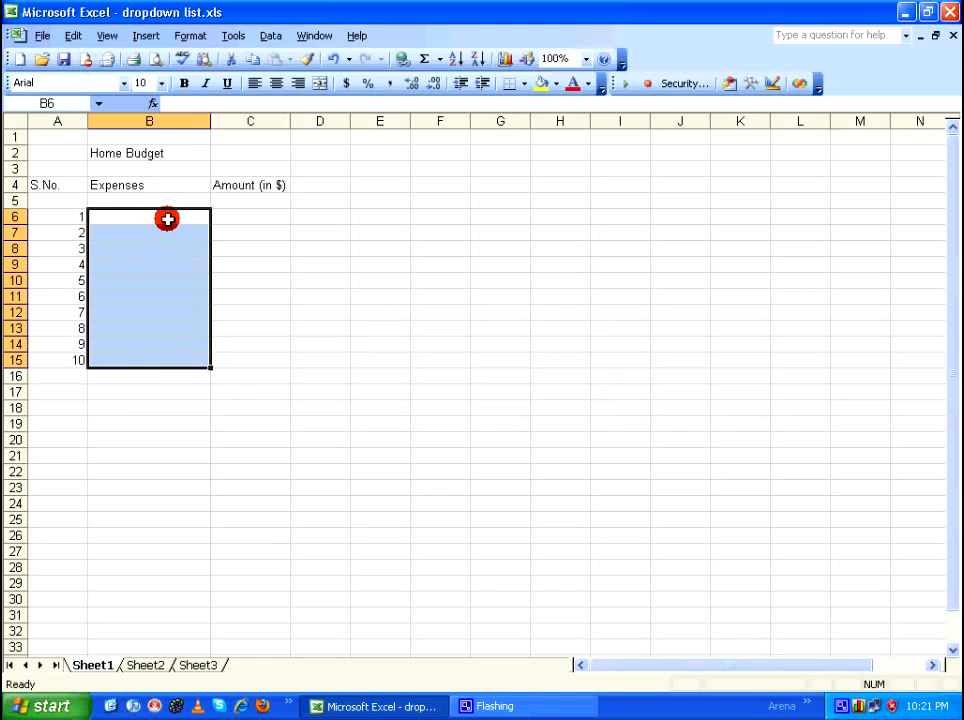
pyautogui.moveTo(89, 545)
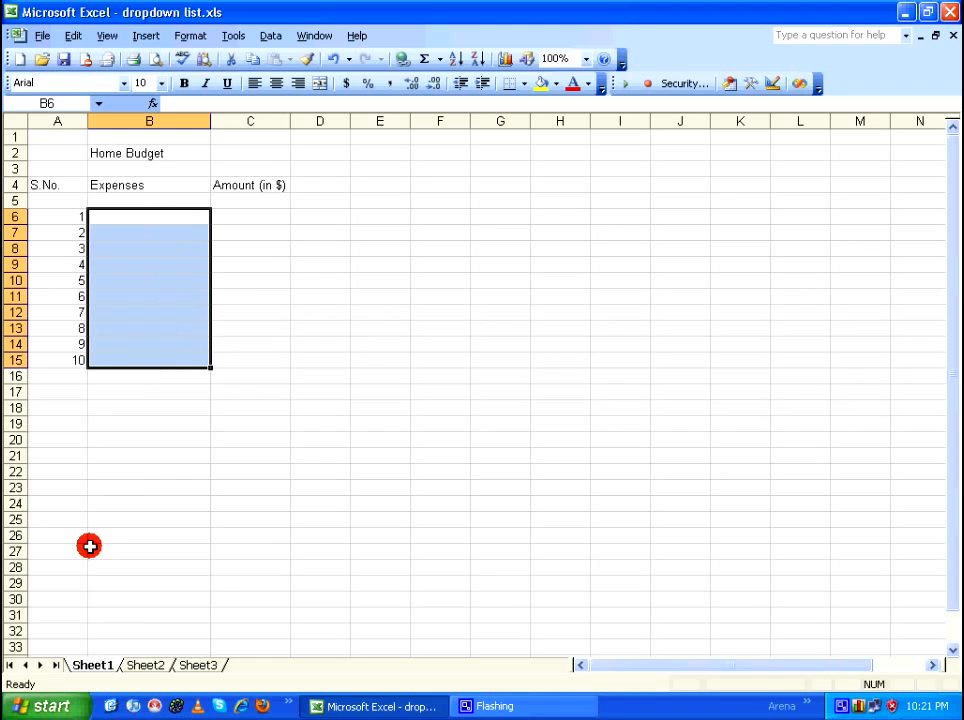
pyautogui.moveTo(115, 599)
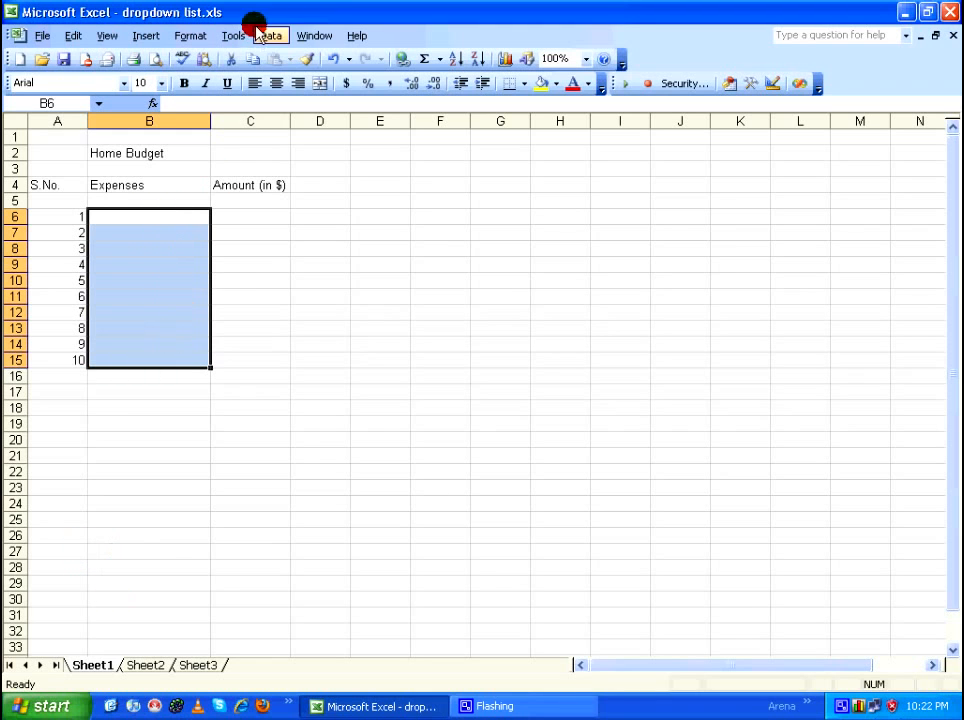
# Apply list data validation to B6:B15 with source =expenses.
pyautogui.click(270, 35)
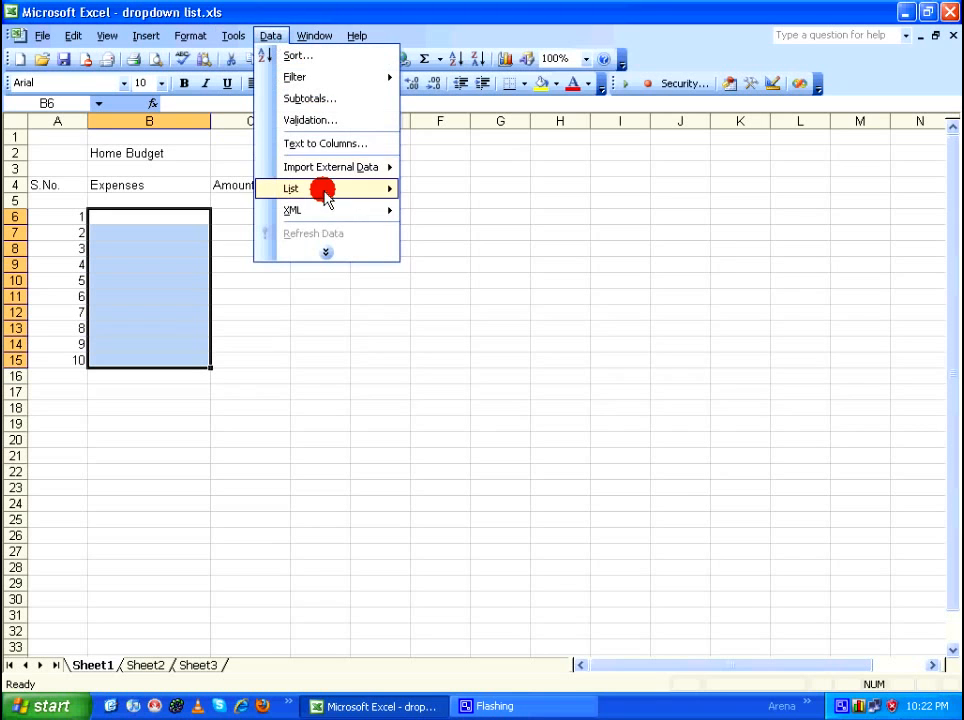
pyautogui.click(309, 120)
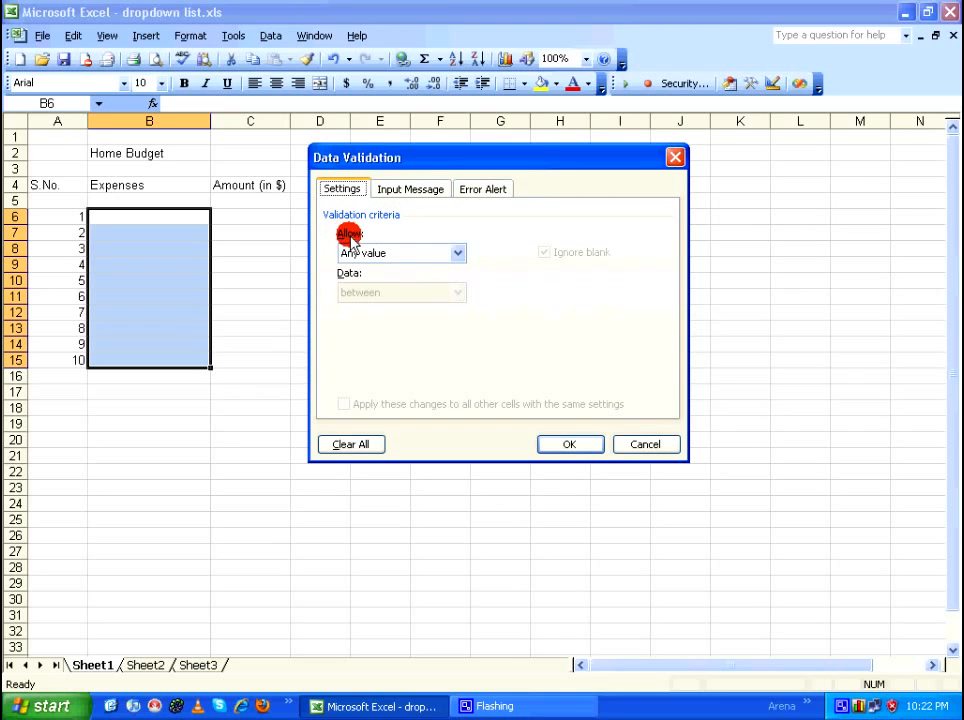
pyautogui.click(457, 252)
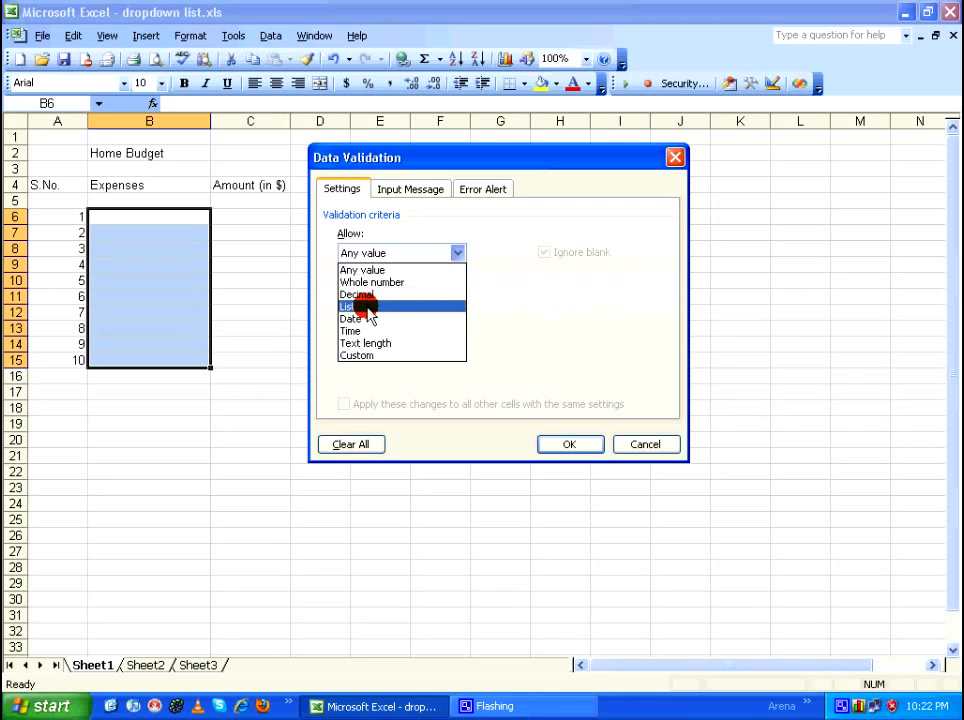
pyautogui.click(360, 306)
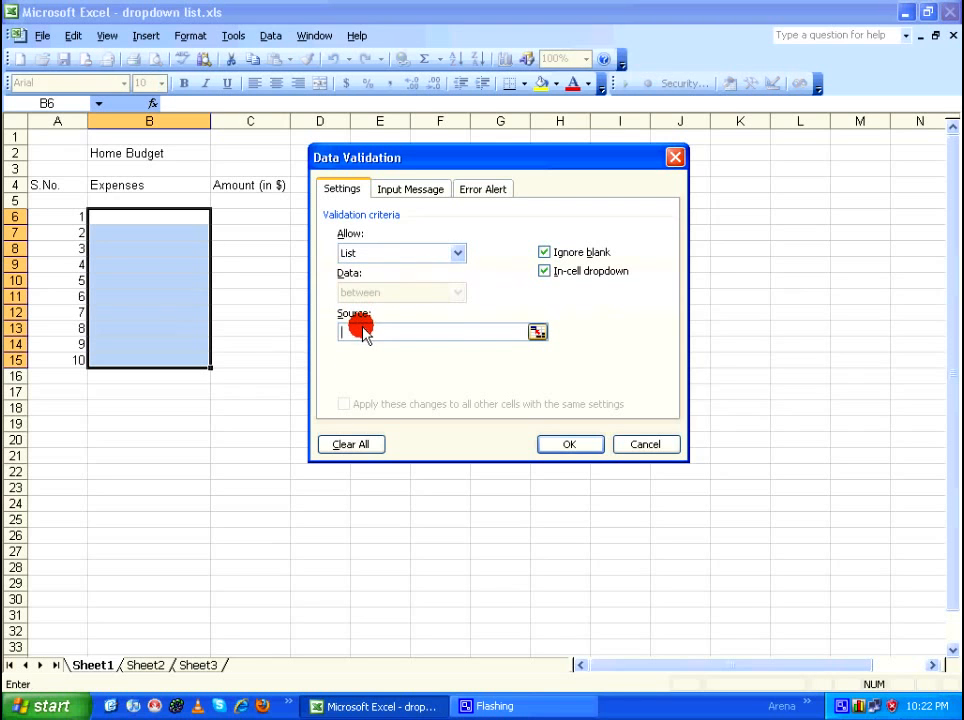
pyautogui.write('=')
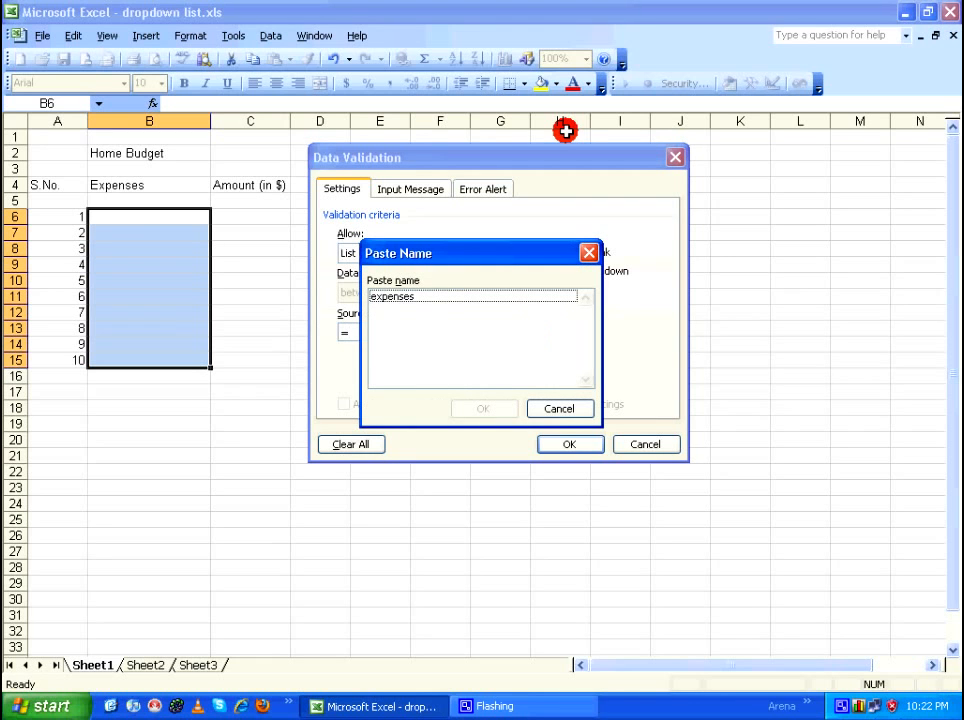
pyautogui.click(392, 296)
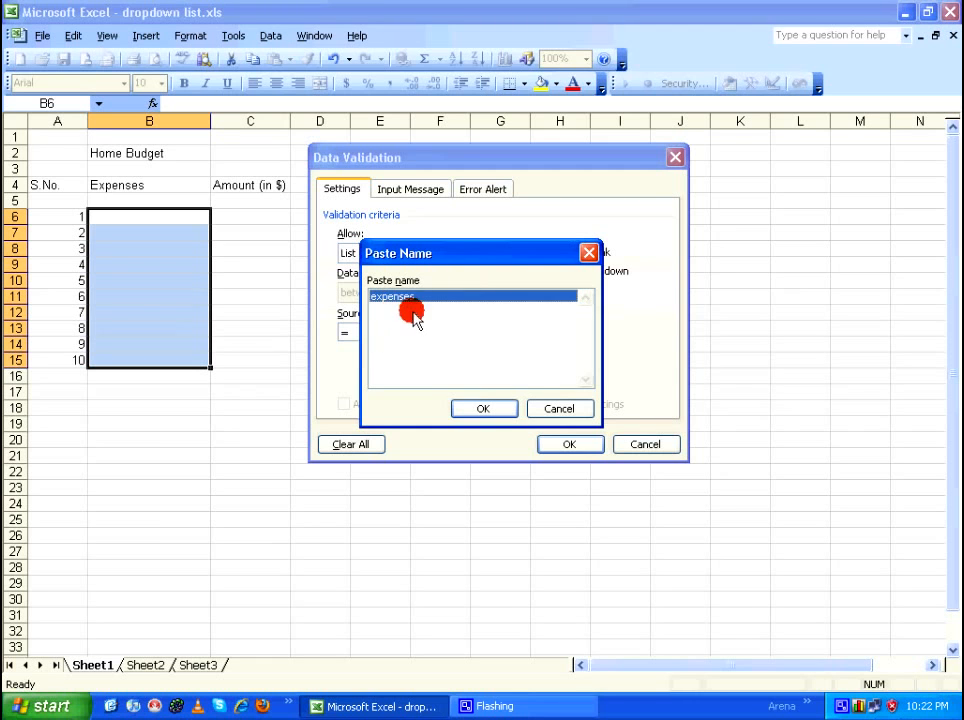
pyautogui.click(483, 408)
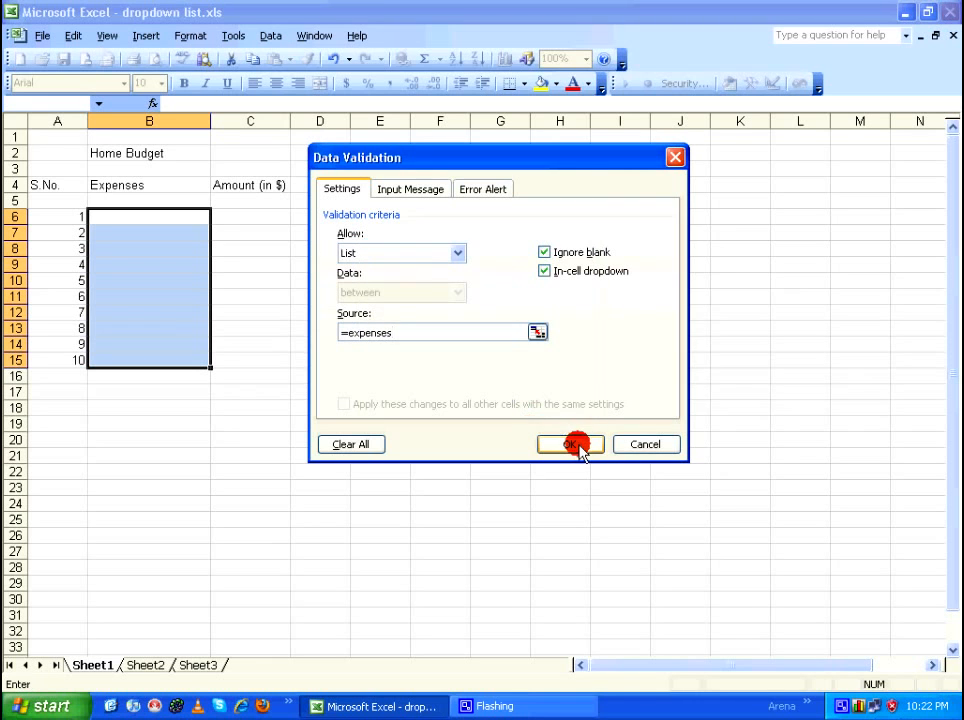
pyautogui.click(570, 444)
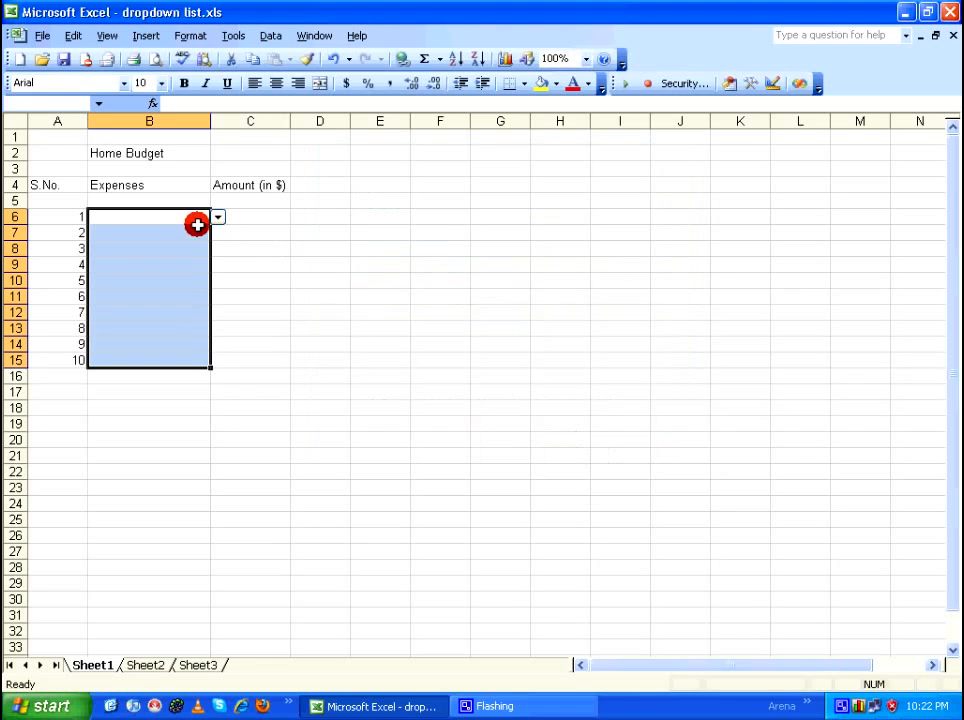
# Fill the first expense rows with Education, House Rent and Internet Bill.
pyautogui.click(148, 232)
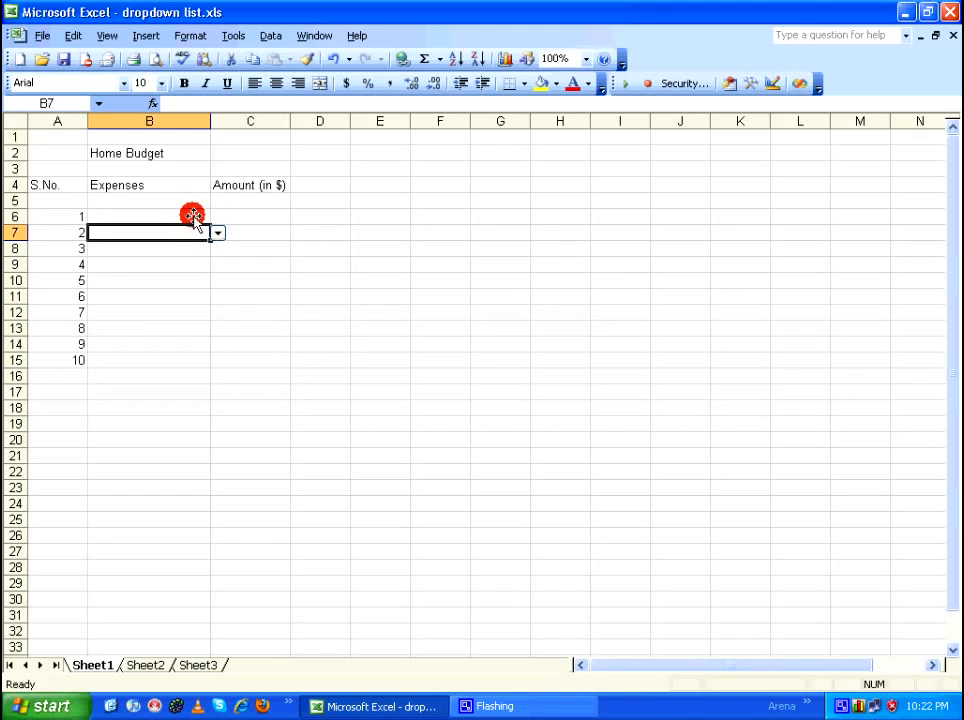
pyautogui.click(217, 217)
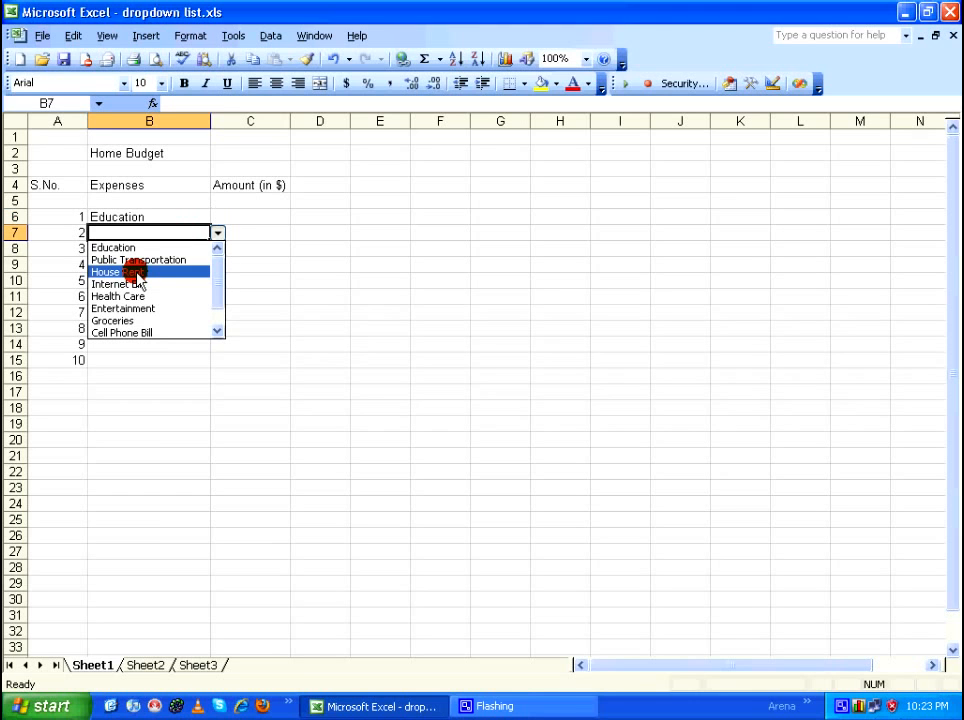
pyautogui.click(135, 271)
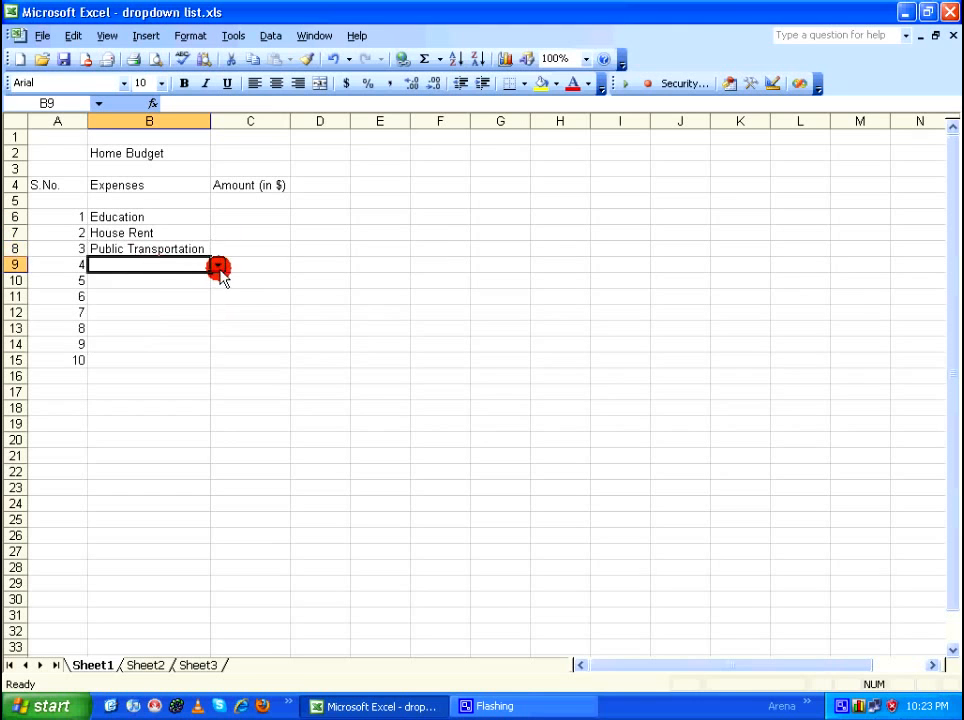
pyautogui.write('Internet Bill')
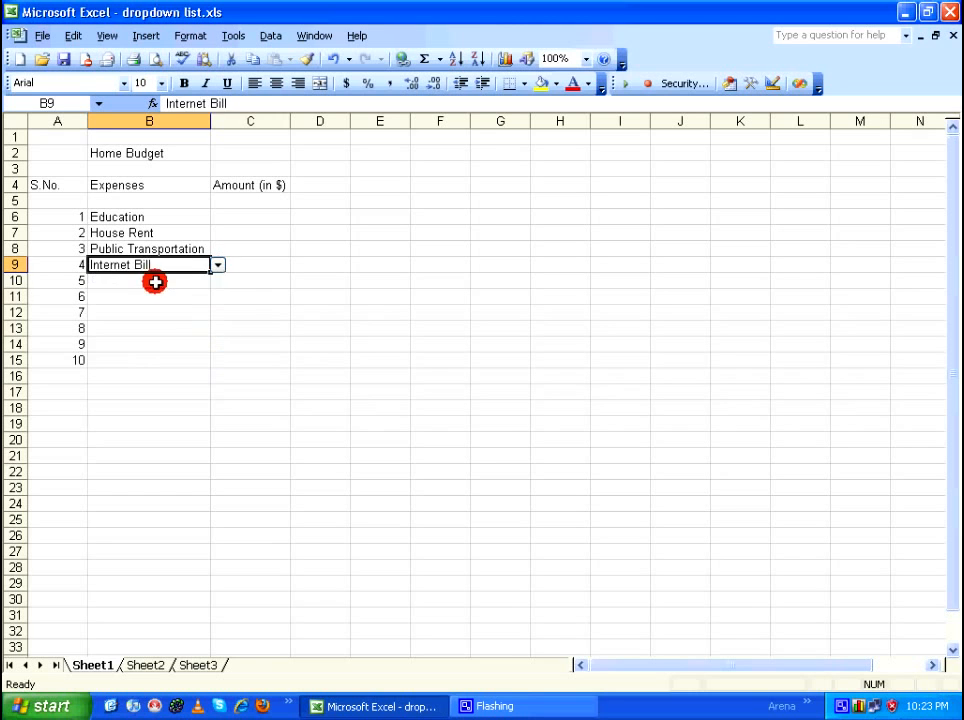
pyautogui.click(217, 280)
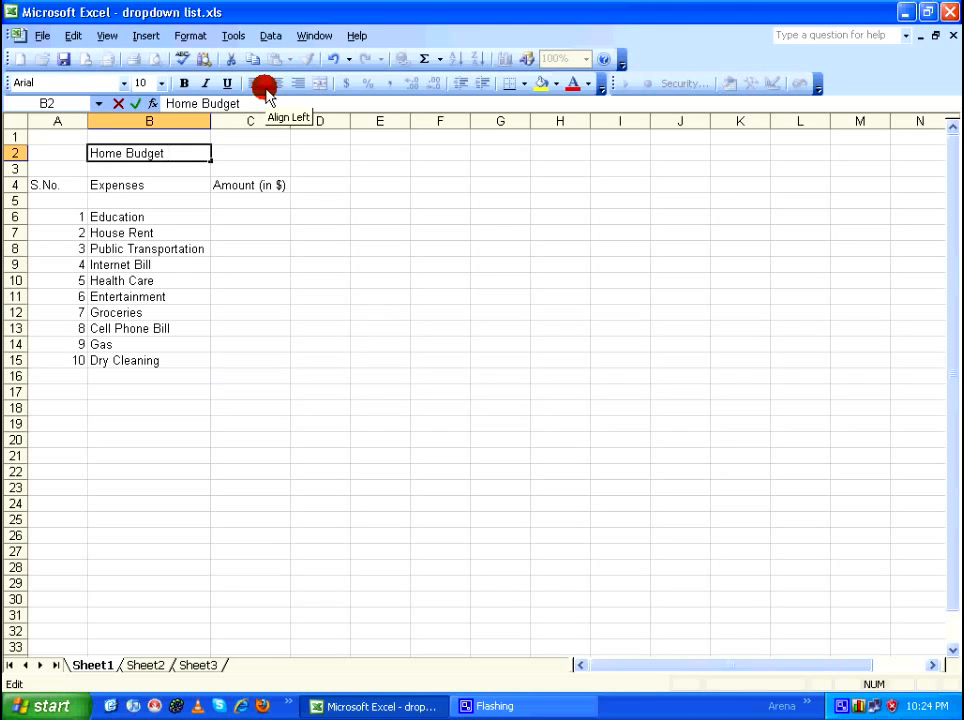
# Complete the title as 'Home Budget for the month', add 'year' in D2, then go to Sheet2.
pyautogui.write('for the month')
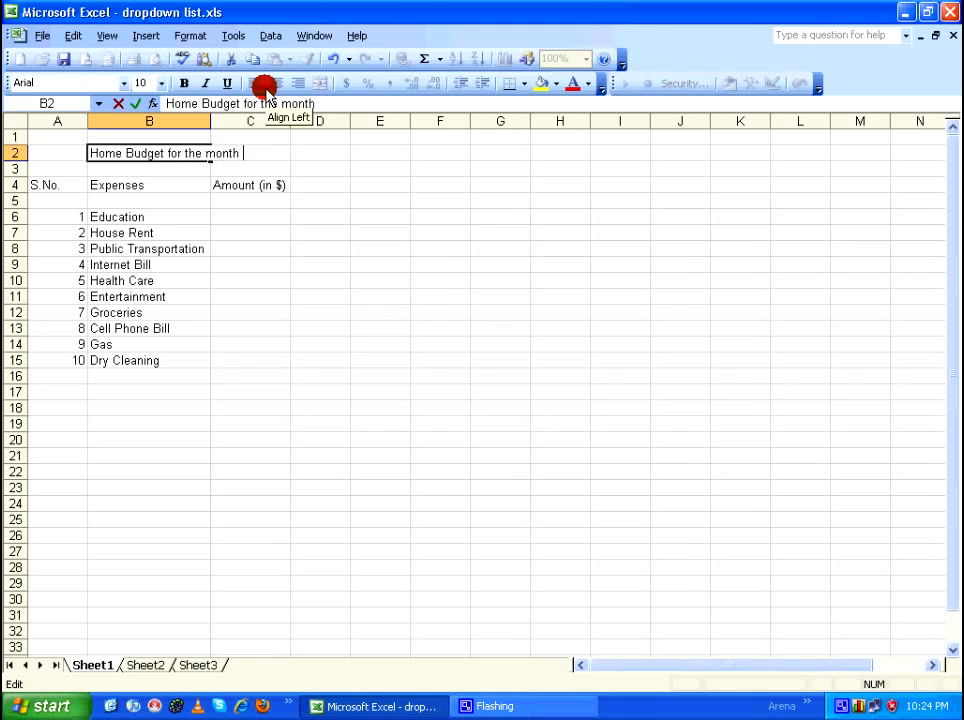
pyautogui.click(287, 152)
pyautogui.write('year')
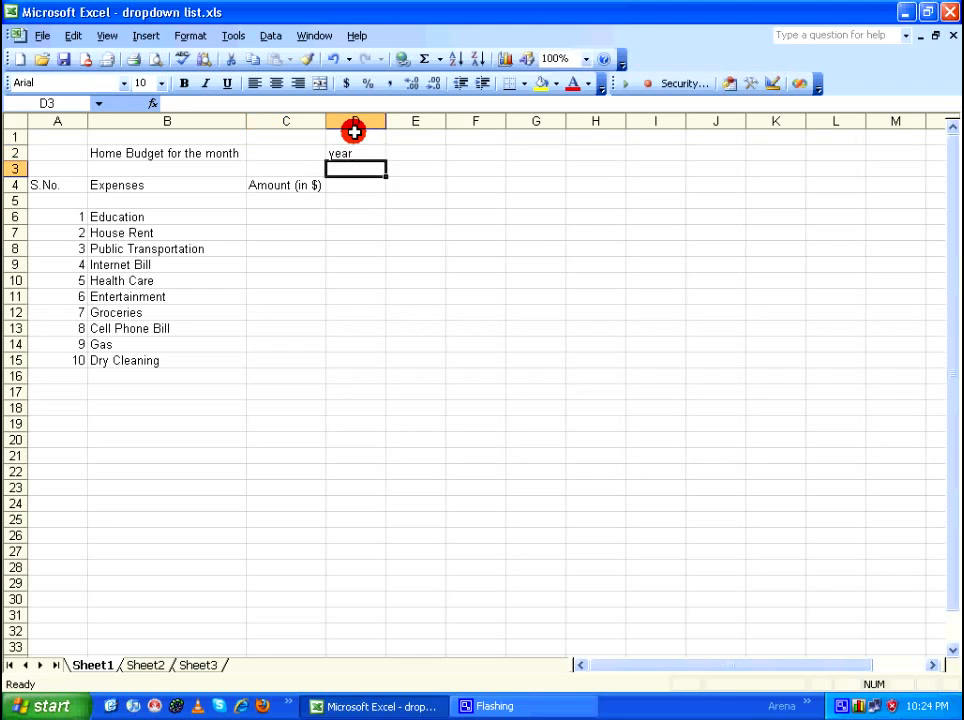
pyautogui.click(167, 153)
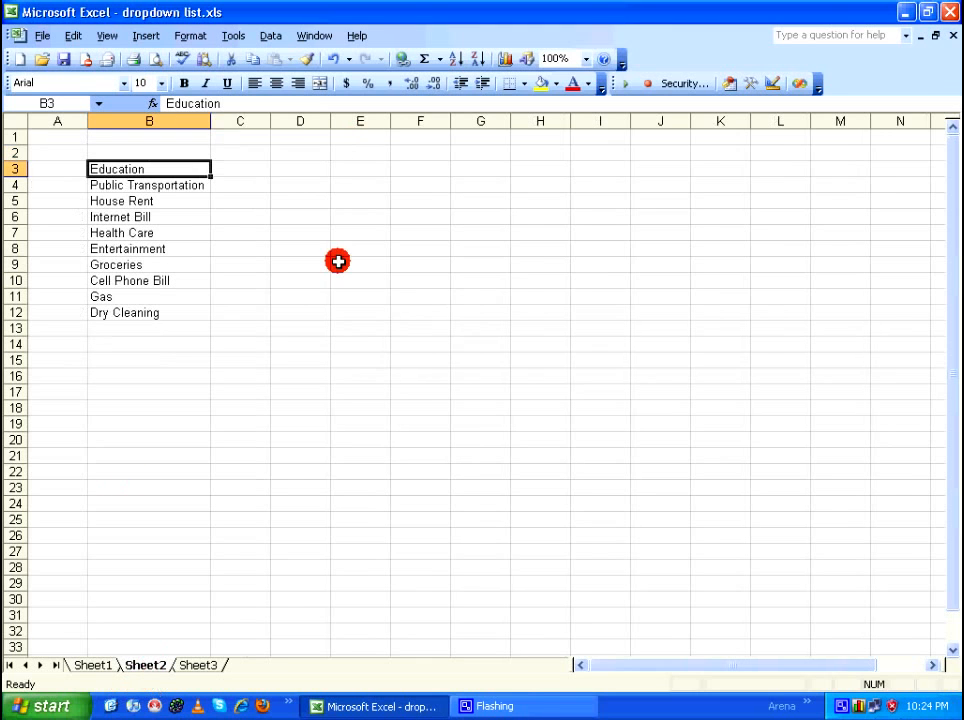
# On Sheet2, list months January–December and years 2013–2022, then name the year range.
pyautogui.click(240, 168)
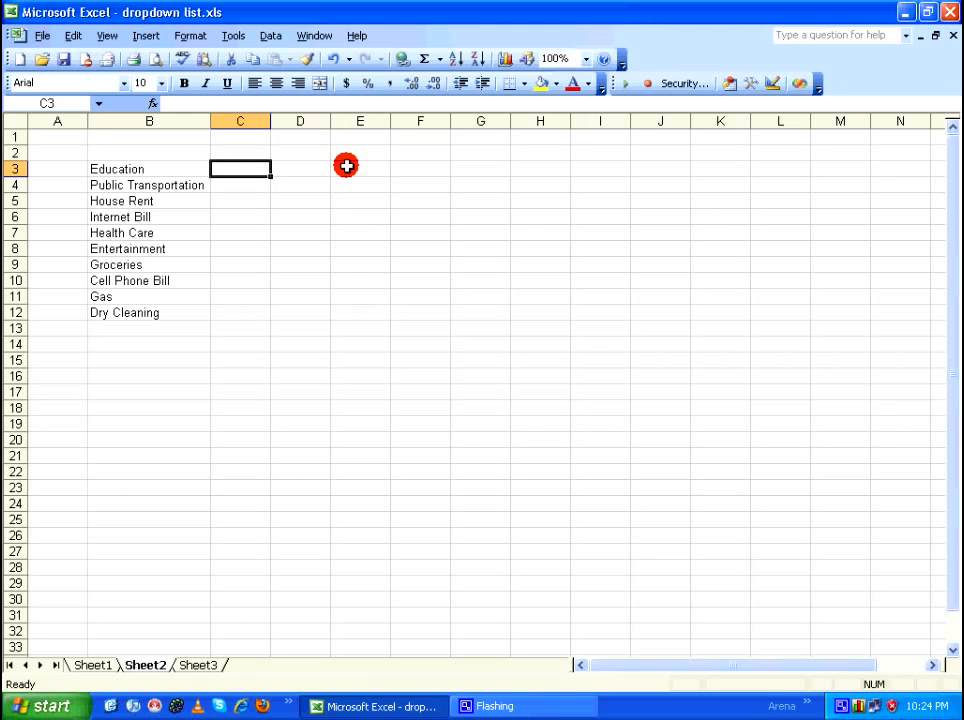
pyautogui.moveTo(240, 168); pyautogui.dragTo(285, 380)
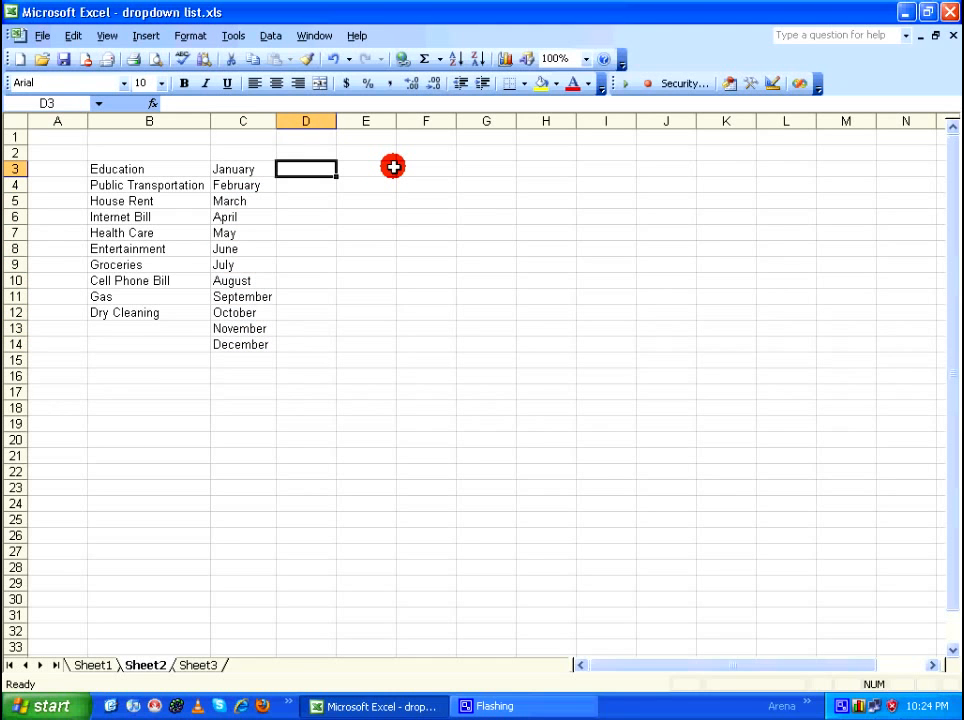
pyautogui.write('2013')
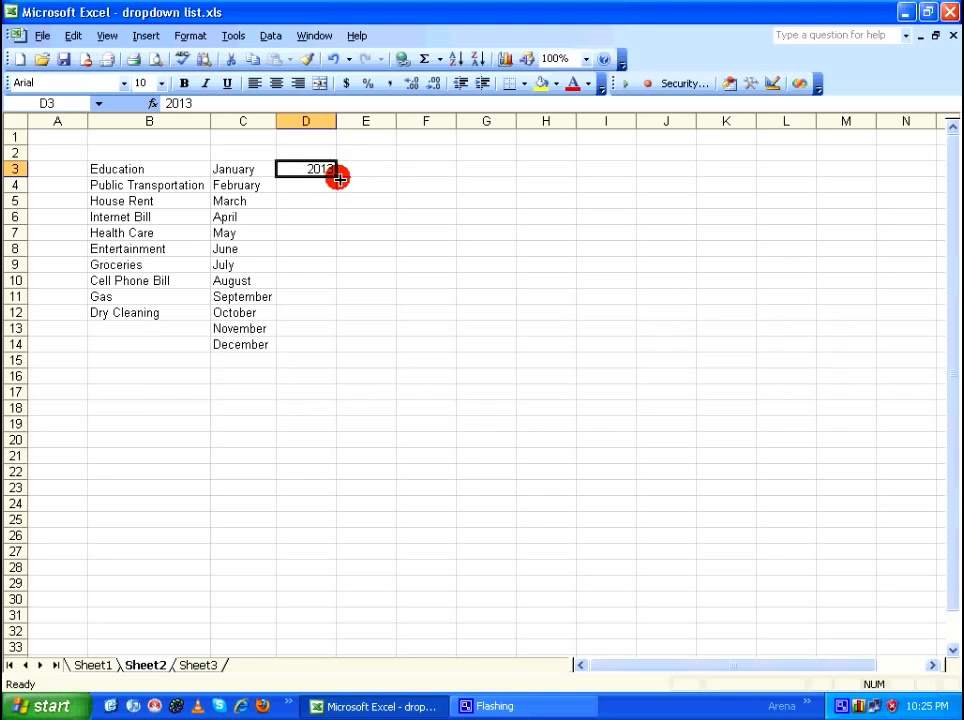
pyautogui.moveTo(337, 177); pyautogui.dragTo(335, 348)
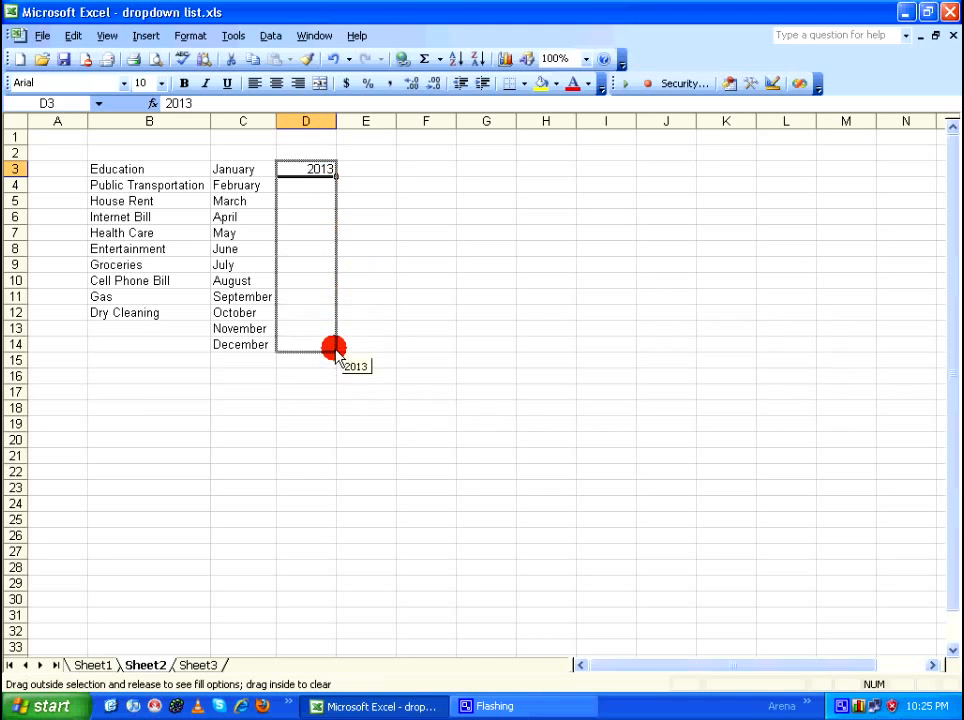
pyautogui.moveTo(335, 347); pyautogui.dragTo(335, 312)
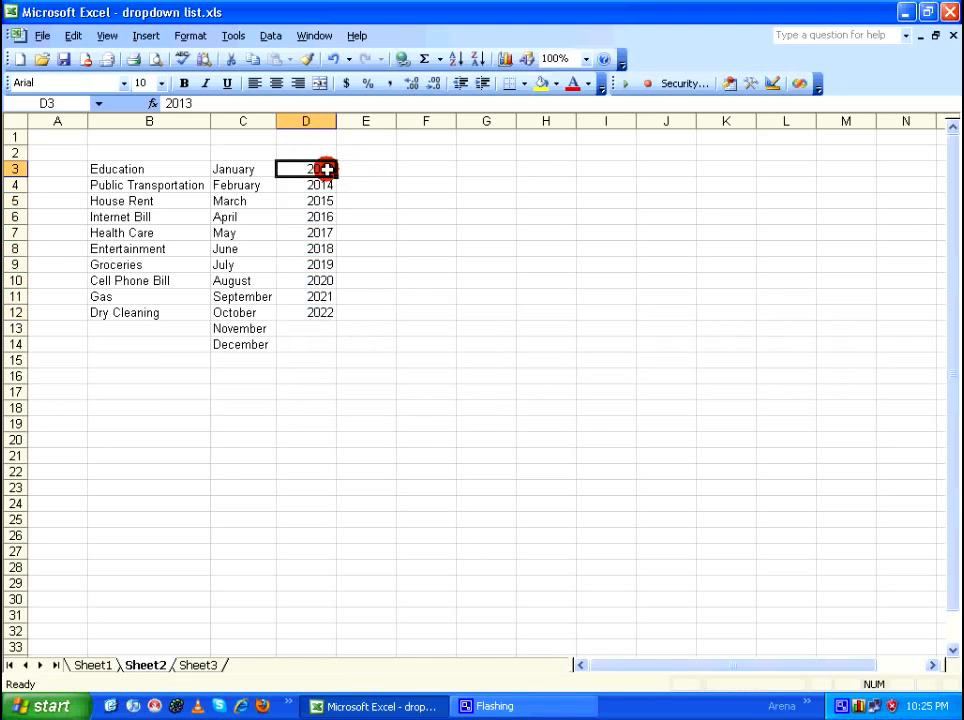
pyautogui.moveTo(306, 168); pyautogui.dragTo(306, 312)
pyautogui.write('Yea')
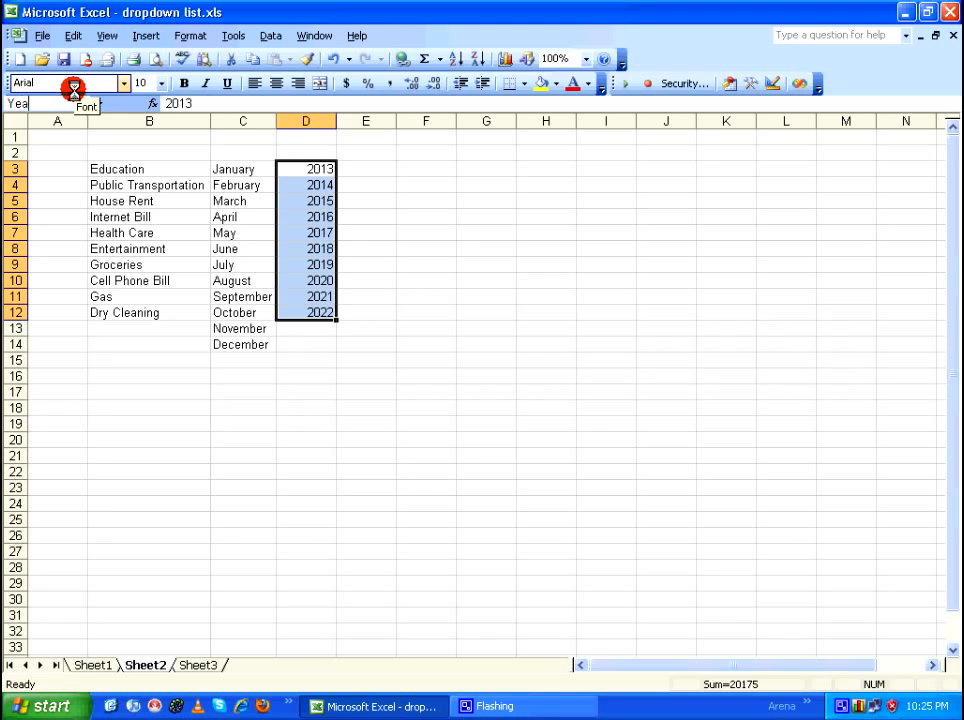
pyautogui.click(242, 168)
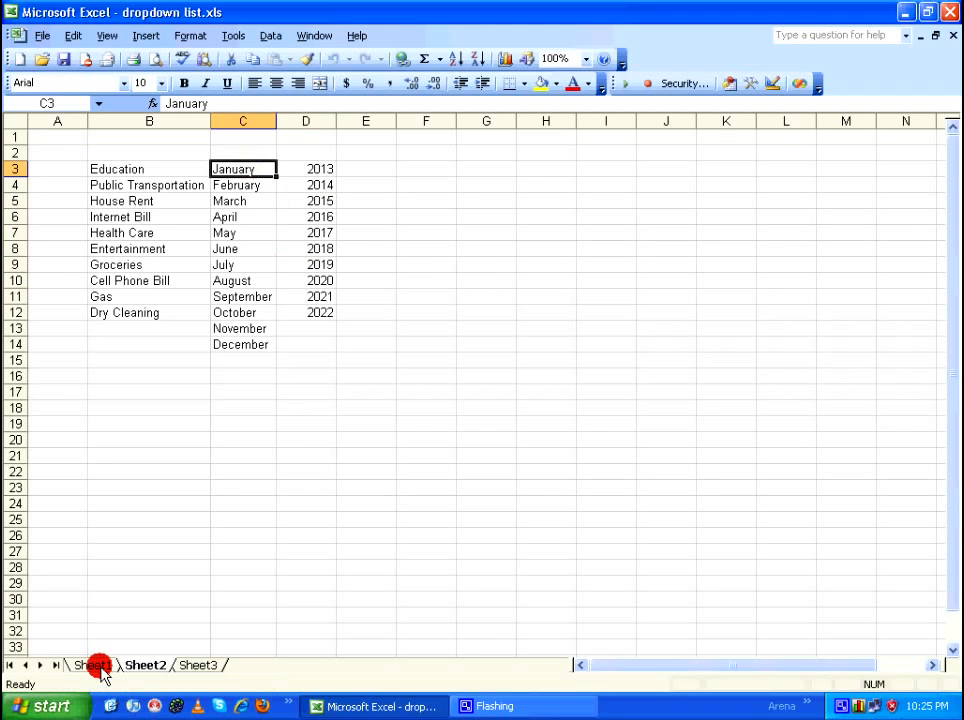
# Give Sheet1 cell C2 a month-name list validation and choose February.
pyautogui.click(93, 664)
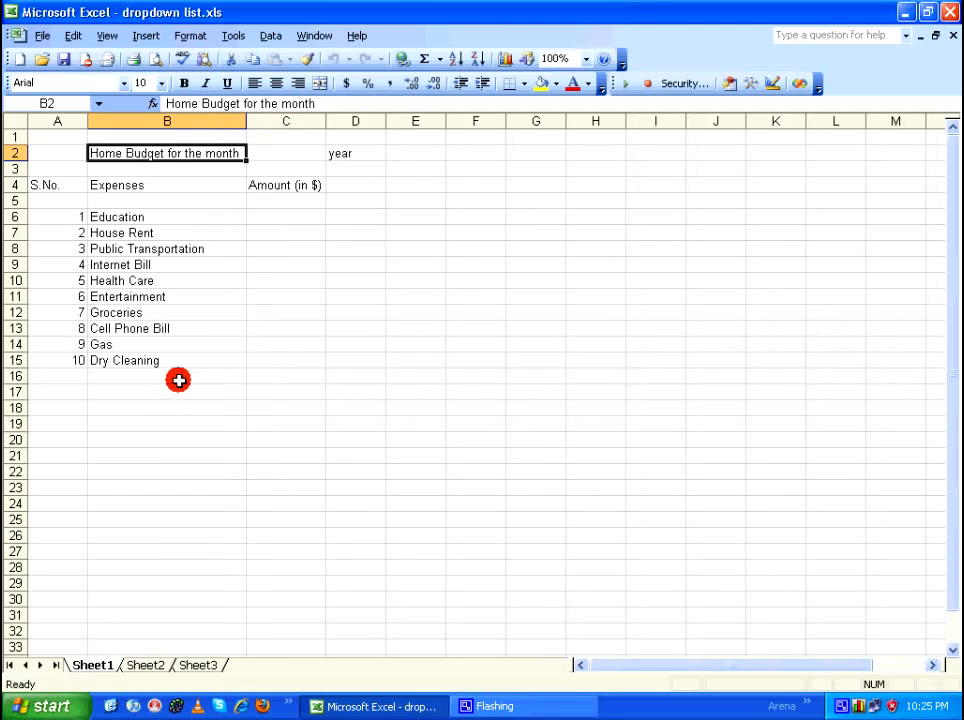
pyautogui.click(286, 152)
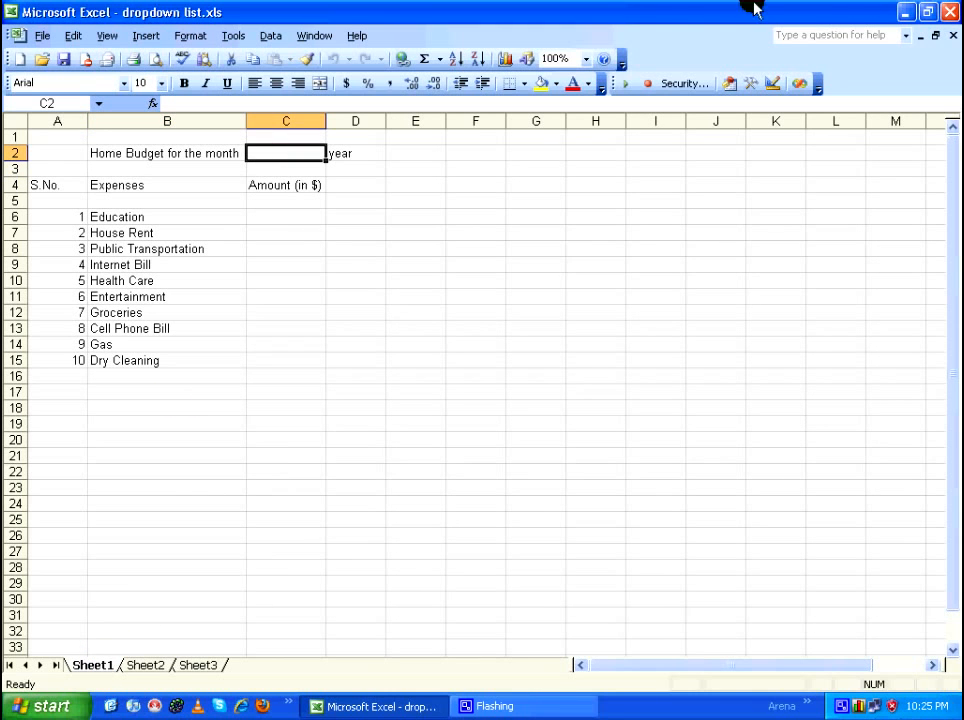
pyautogui.click(270, 35)
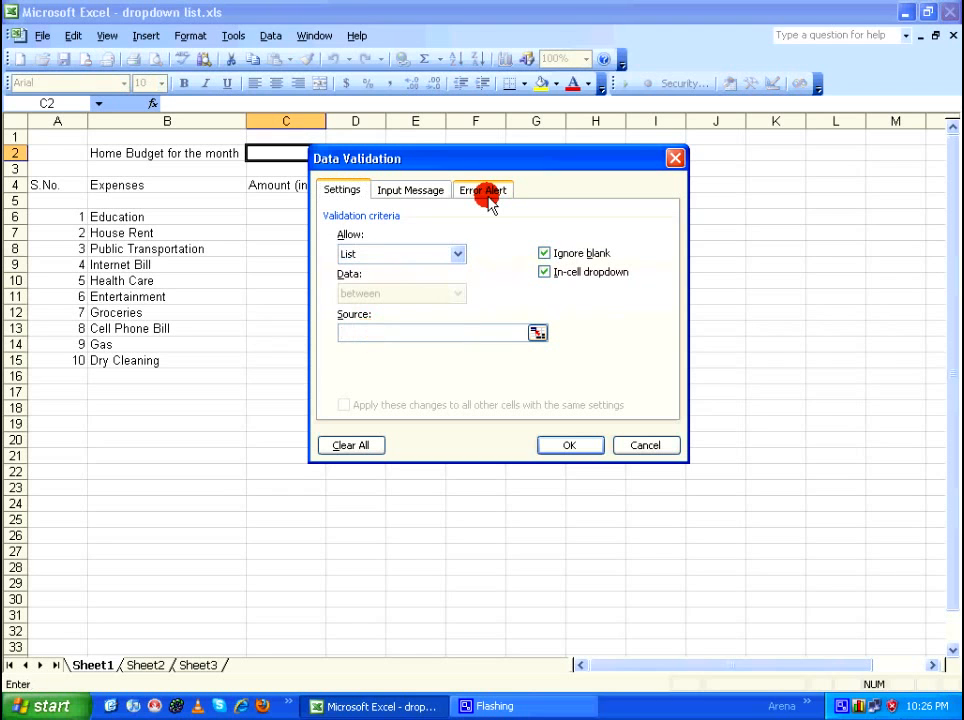
pyautogui.write('=')
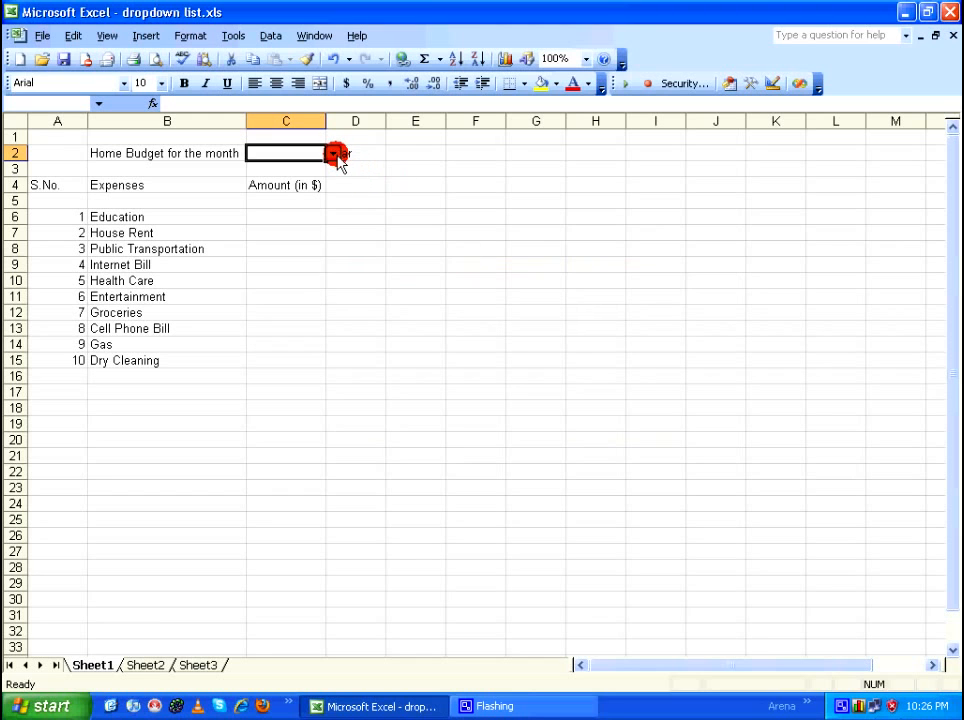
pyautogui.click(332, 153)
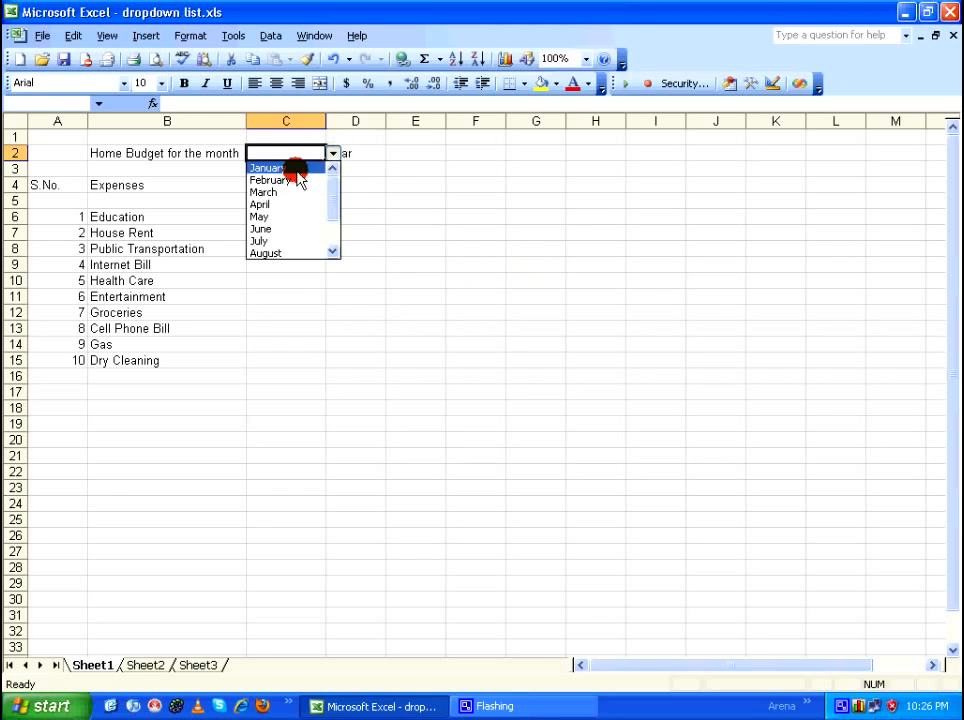
pyautogui.click(268, 179)
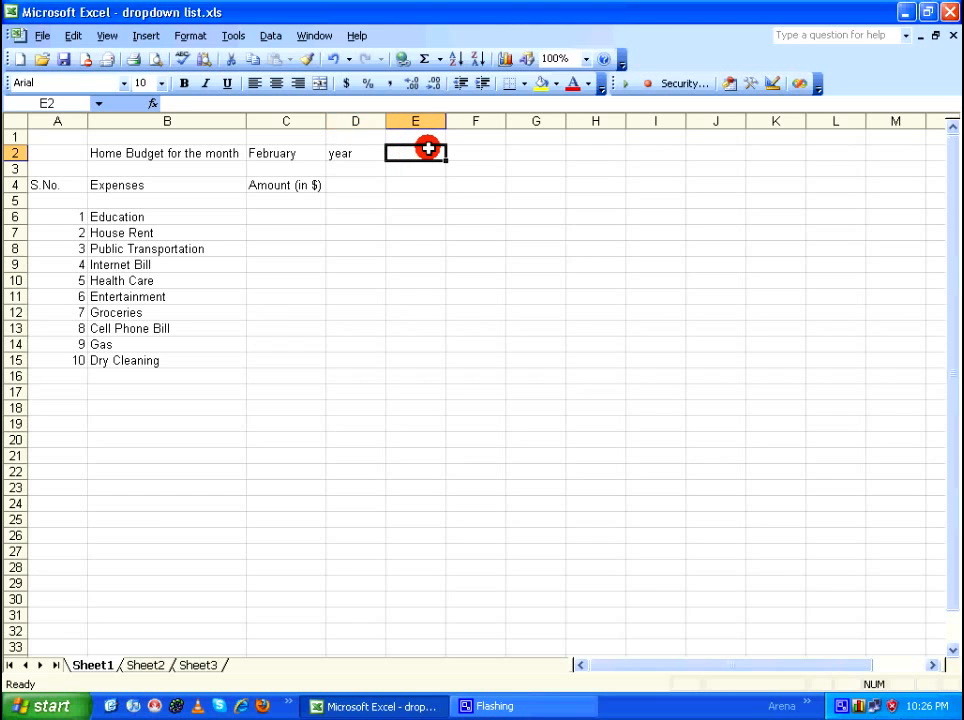
# Add list validation to E2 sourced from the Years range and choose 2013.
pyautogui.click(270, 35)
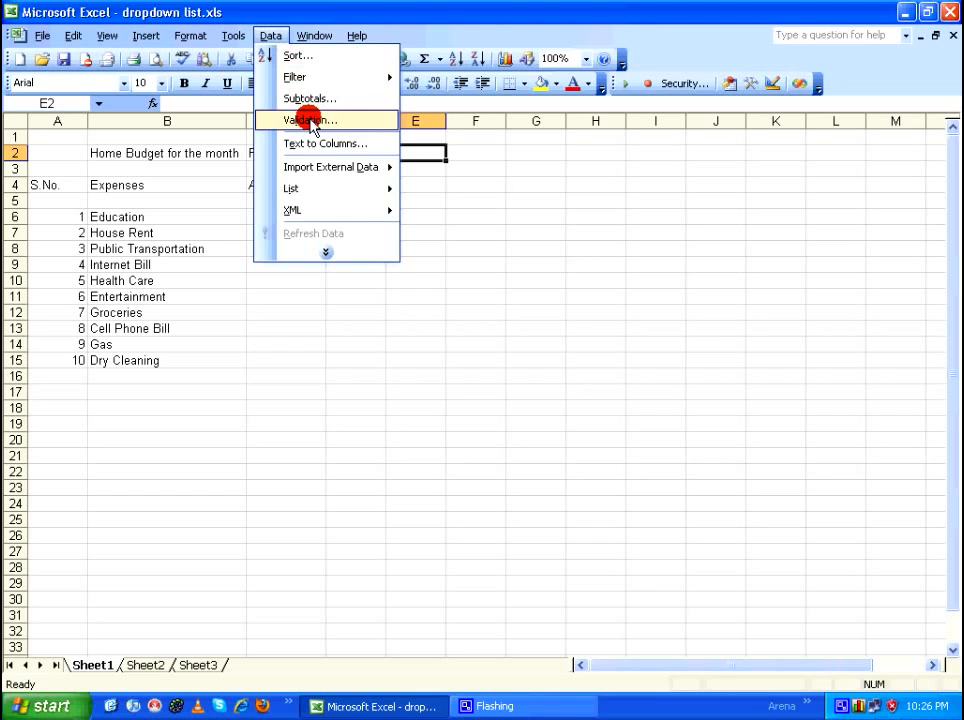
pyautogui.click(308, 120)
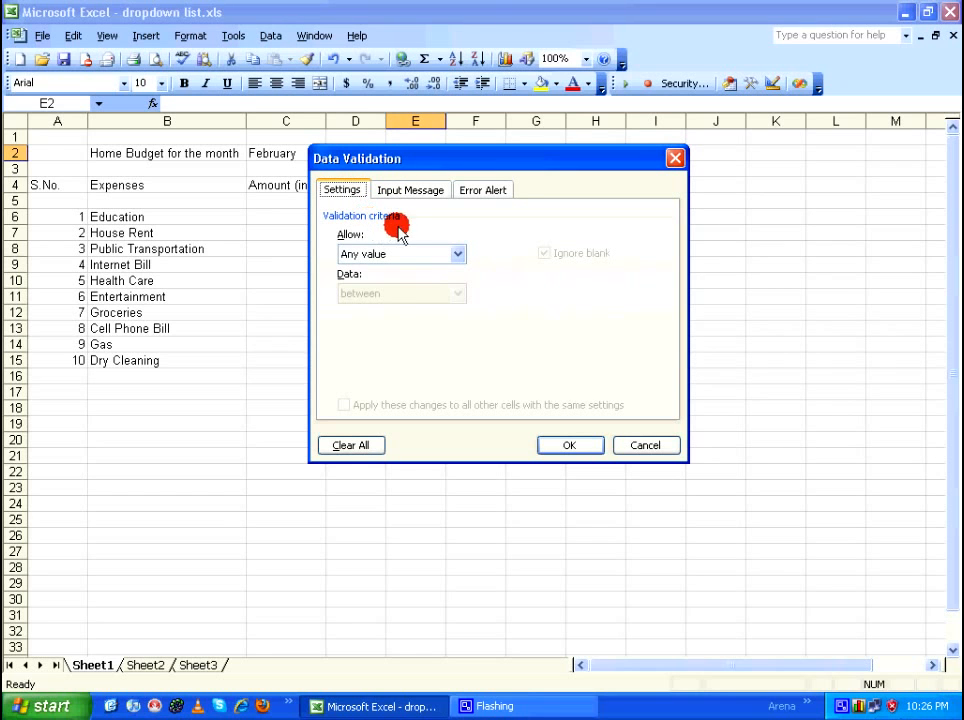
pyautogui.click(456, 253)
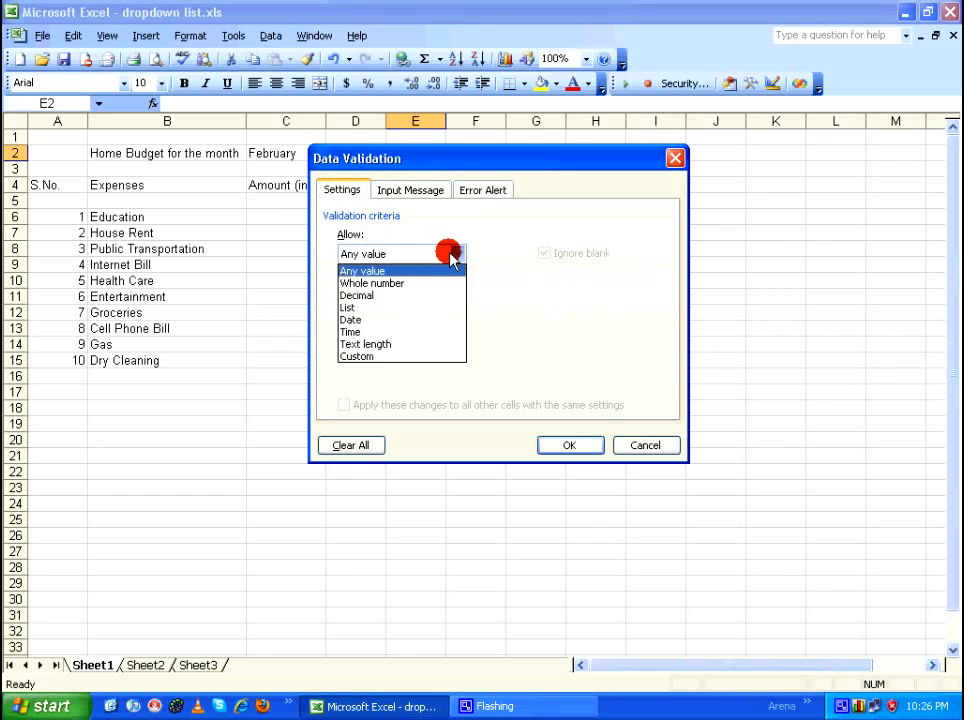
pyautogui.click(348, 307)
pyautogui.write('=')
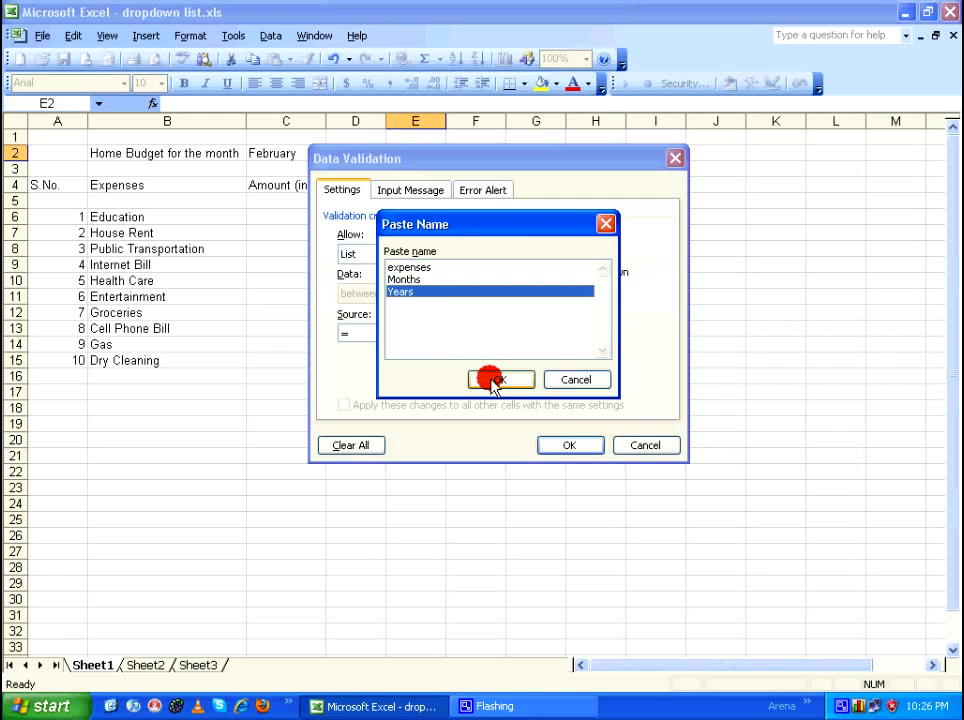
pyautogui.click(499, 379)
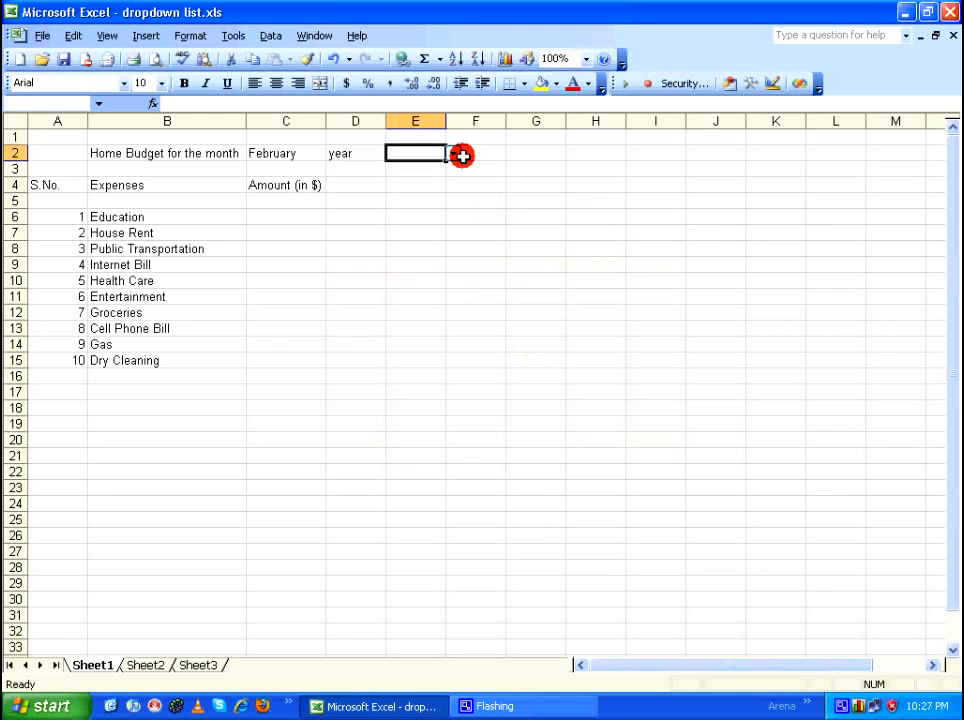
pyautogui.click(452, 153)
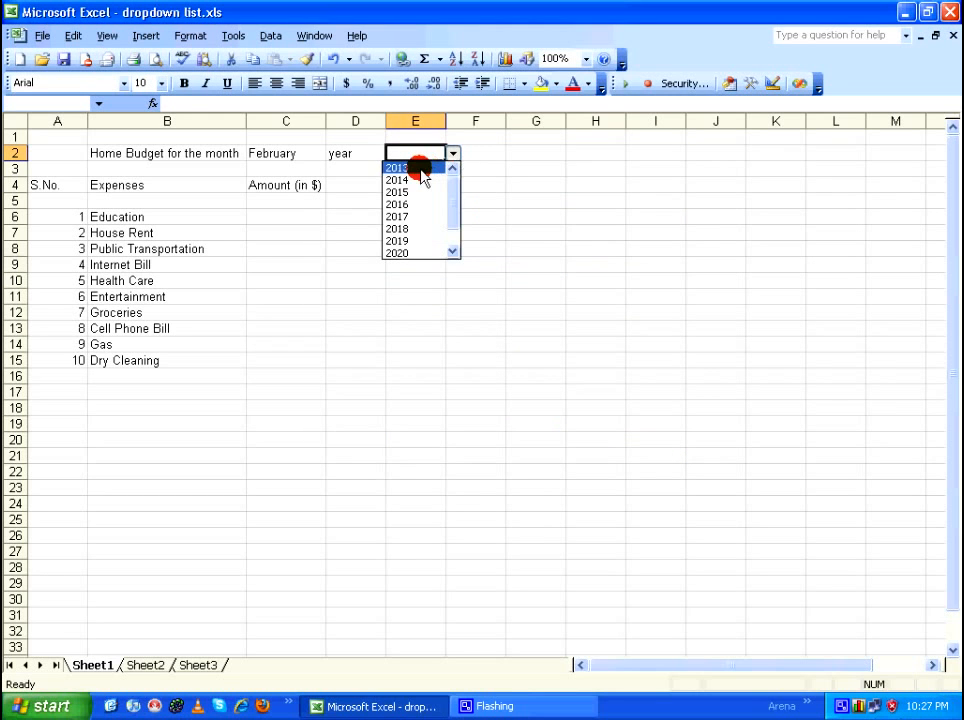
pyautogui.click(397, 167)
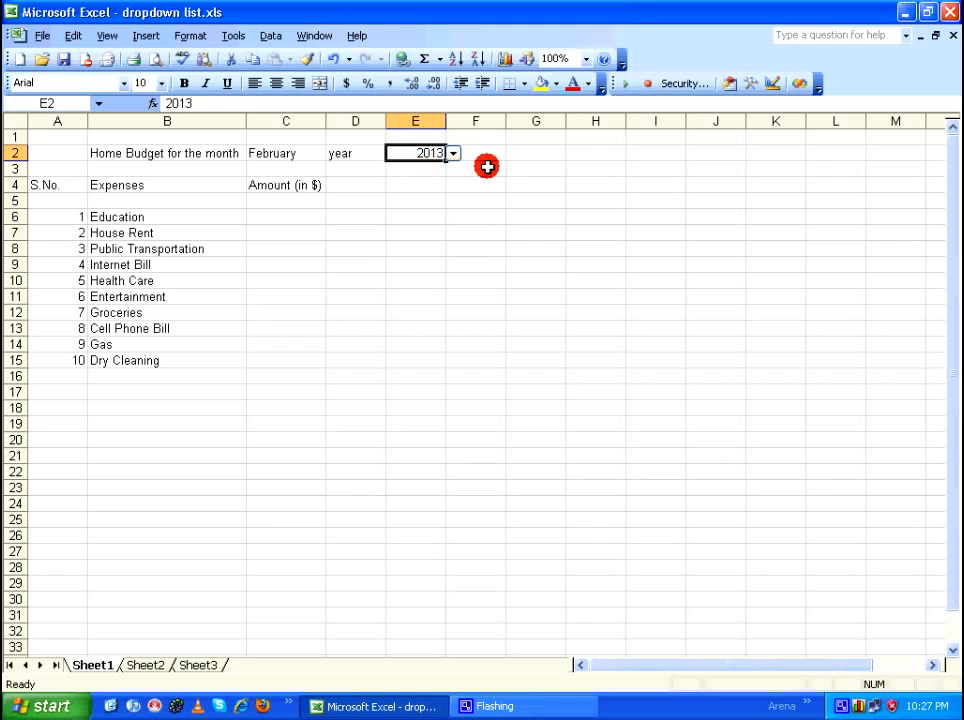